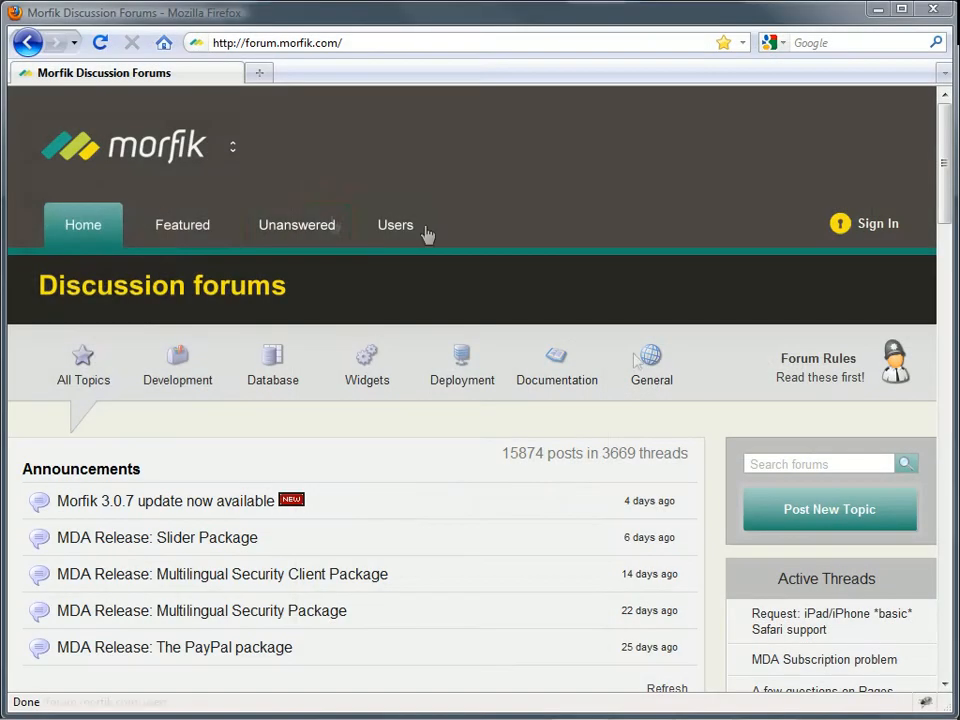
Browse the Morfik Options dialog from Server settings to the Compiler options without changing anything
left_click(83, 224)
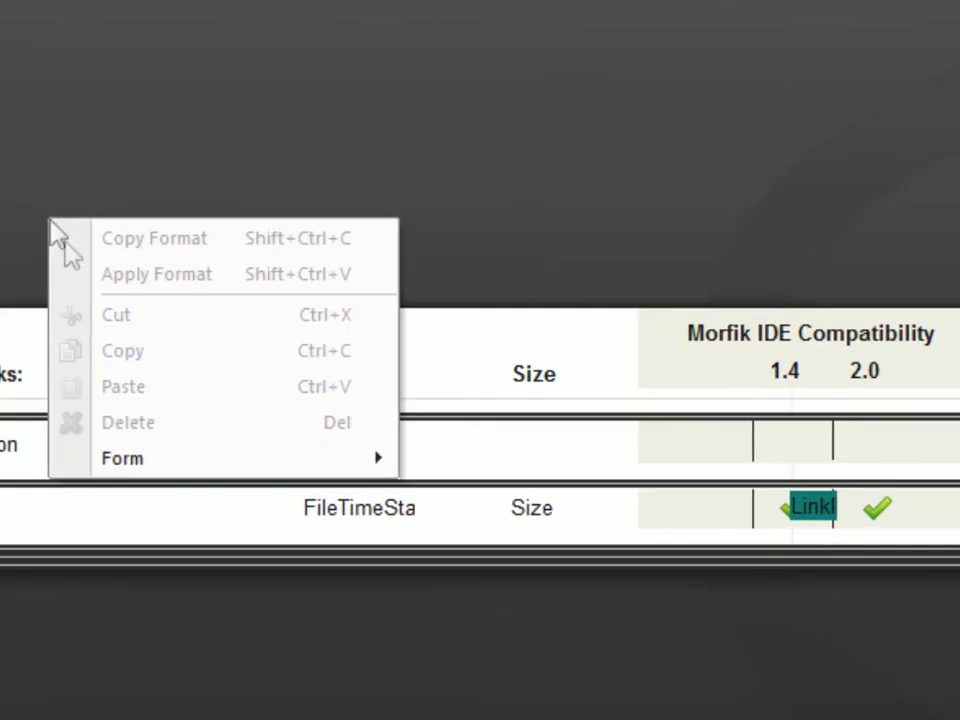
mouse_move(122, 458)
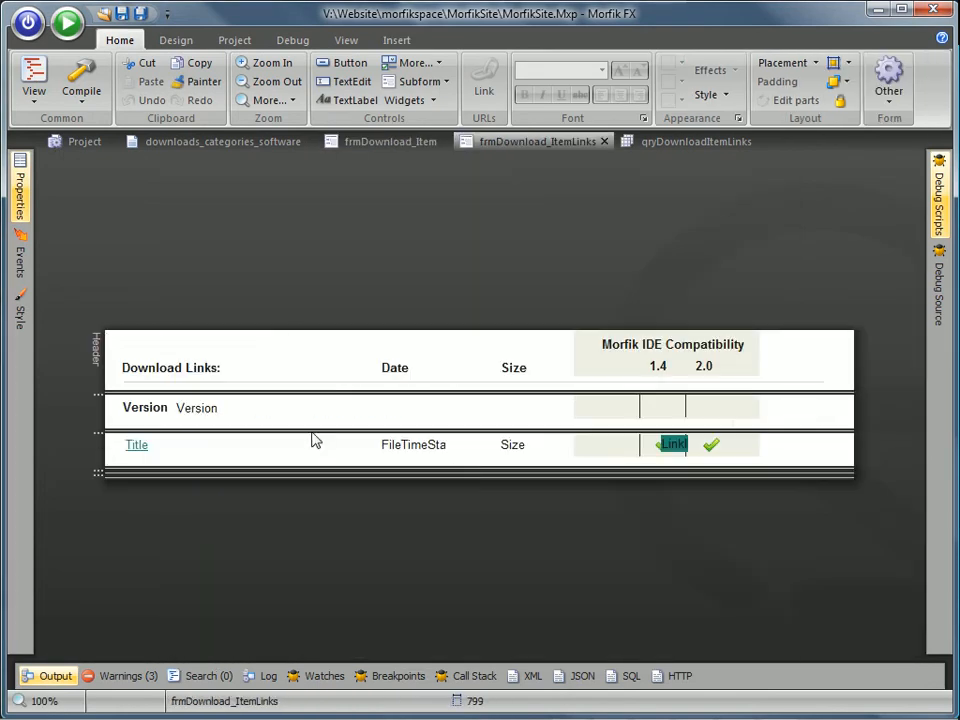
left_click(77, 141)
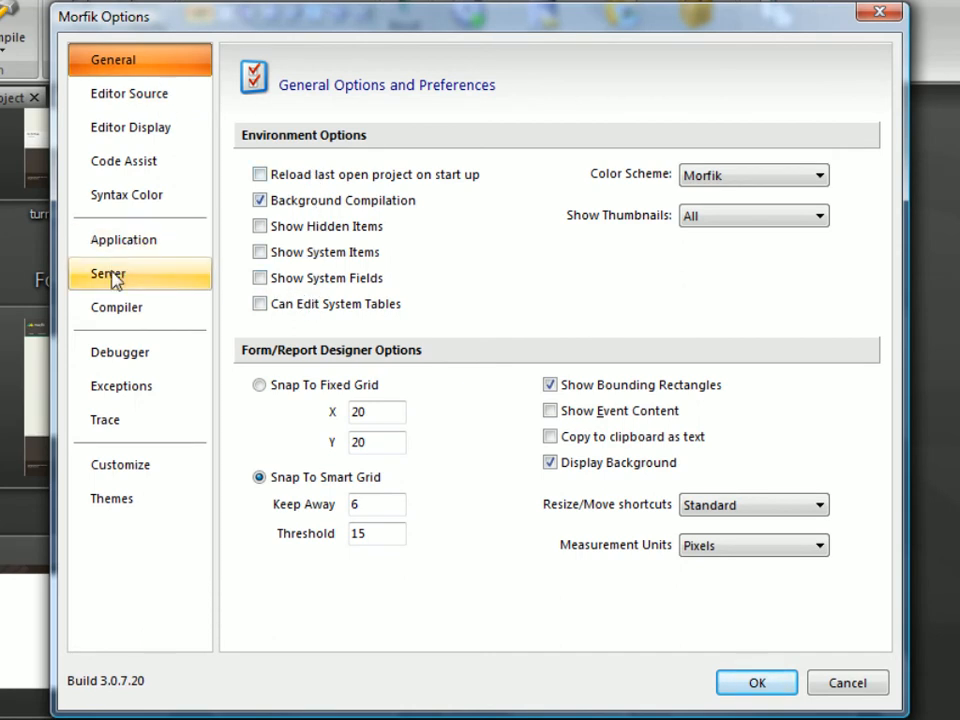
left_click(108, 274)
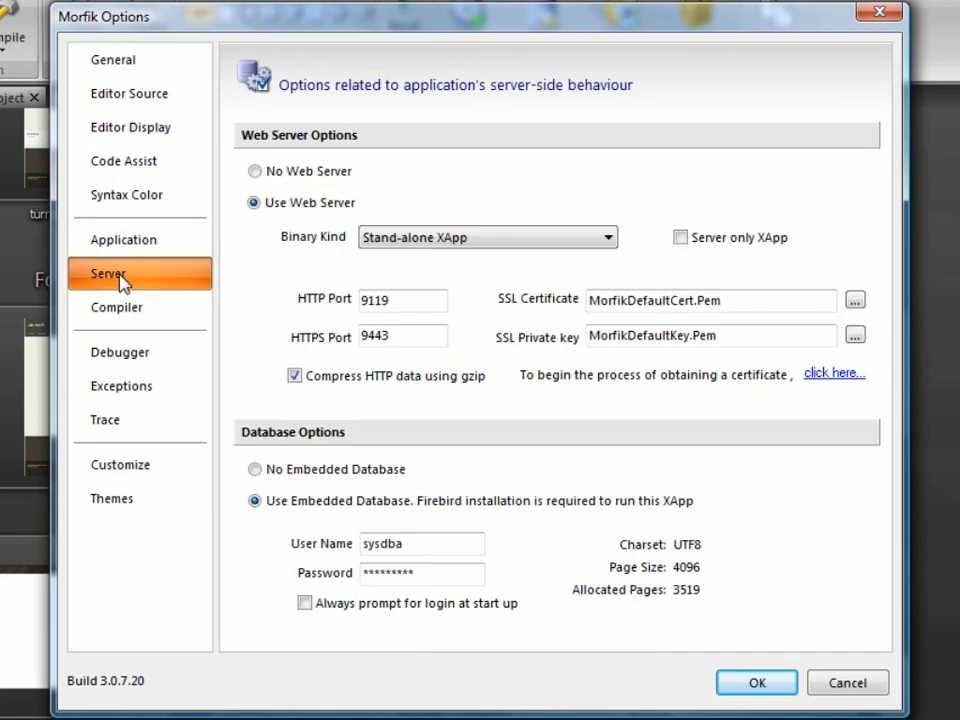
mouse_move(470, 390)
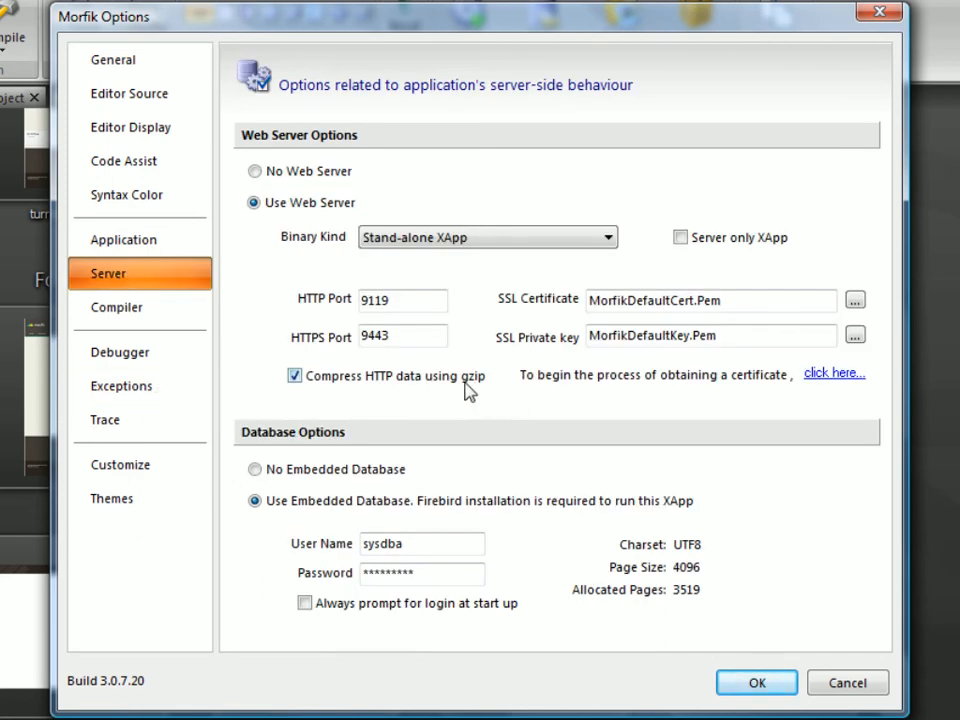
left_click(117, 307)
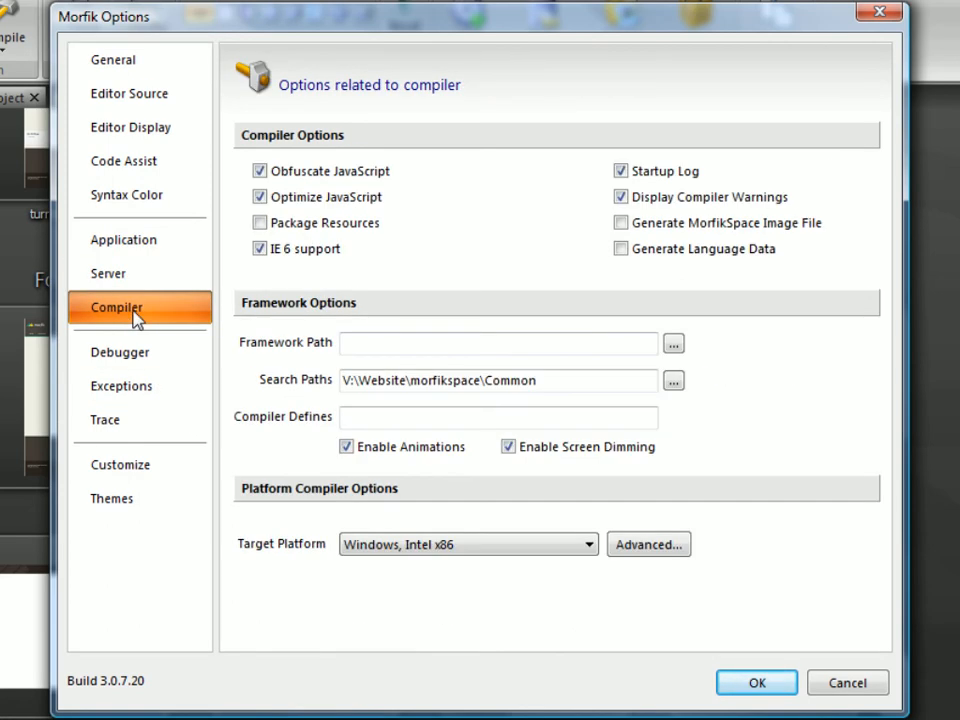
Open Properties for the frmAboutUs_ContactUs form from its context menu
right_click(715, 390)
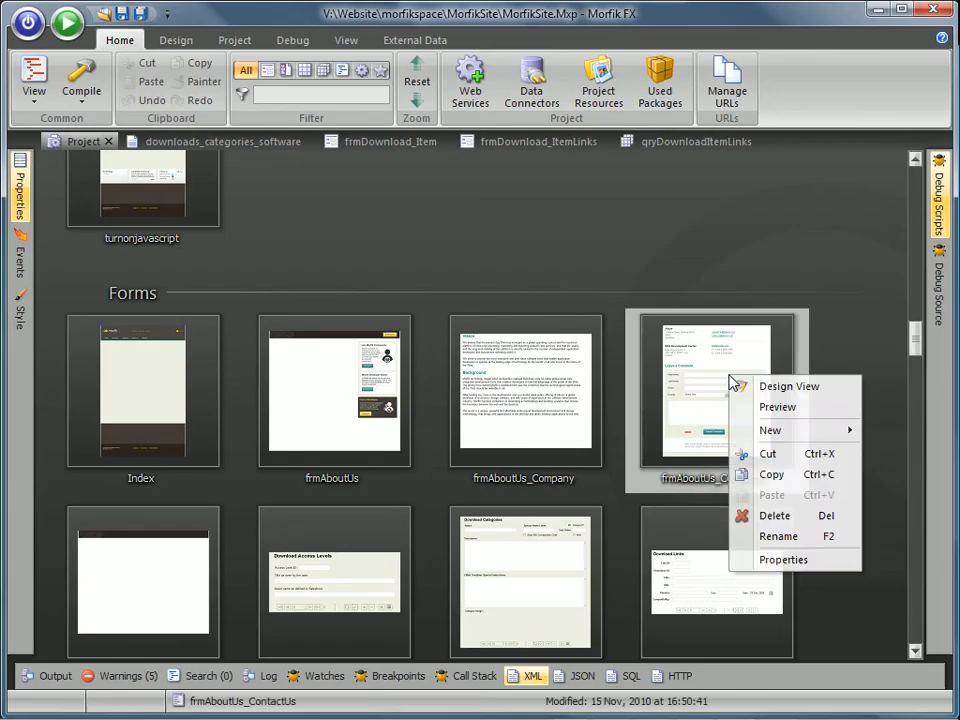
left_click(782, 559)
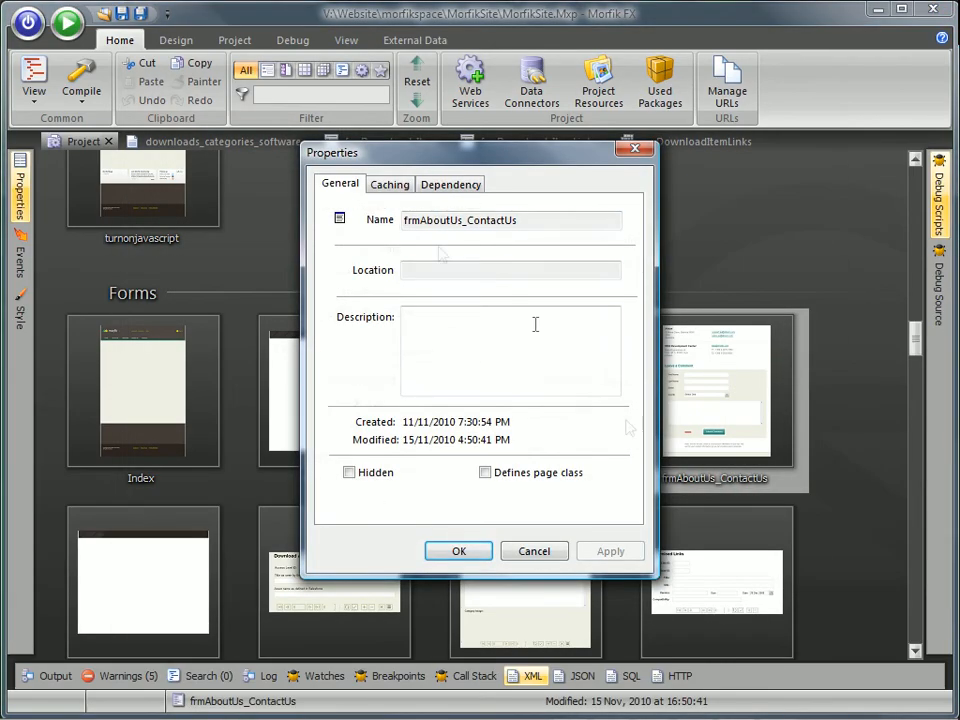
left_click(389, 184)
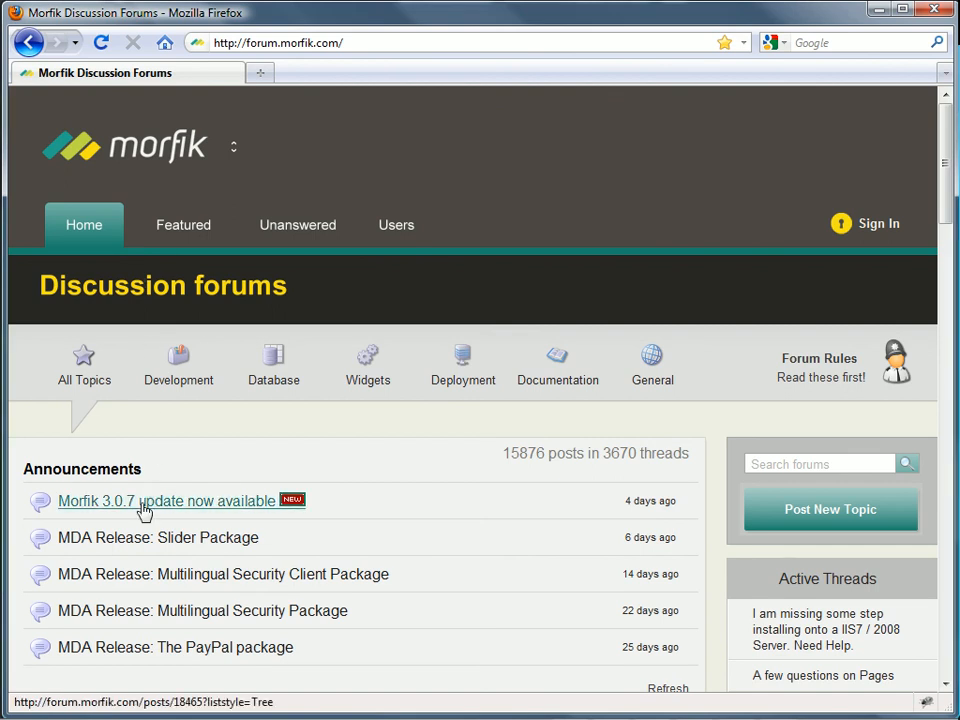
Open the 'Morfik 3.0.7 update now available' thread under Announcements
left_click(167, 501)
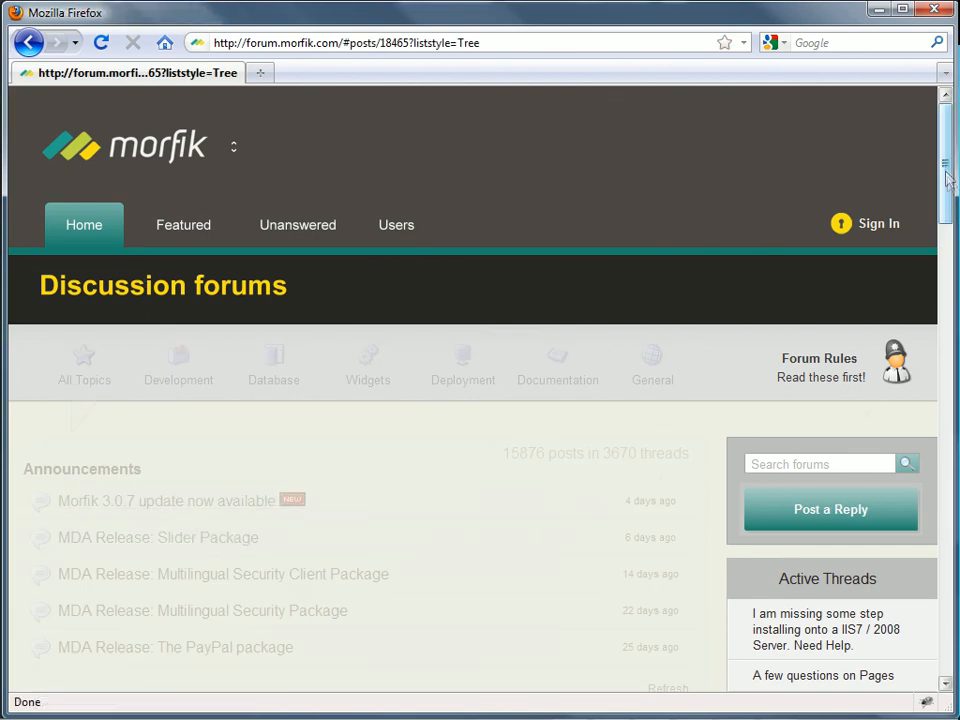